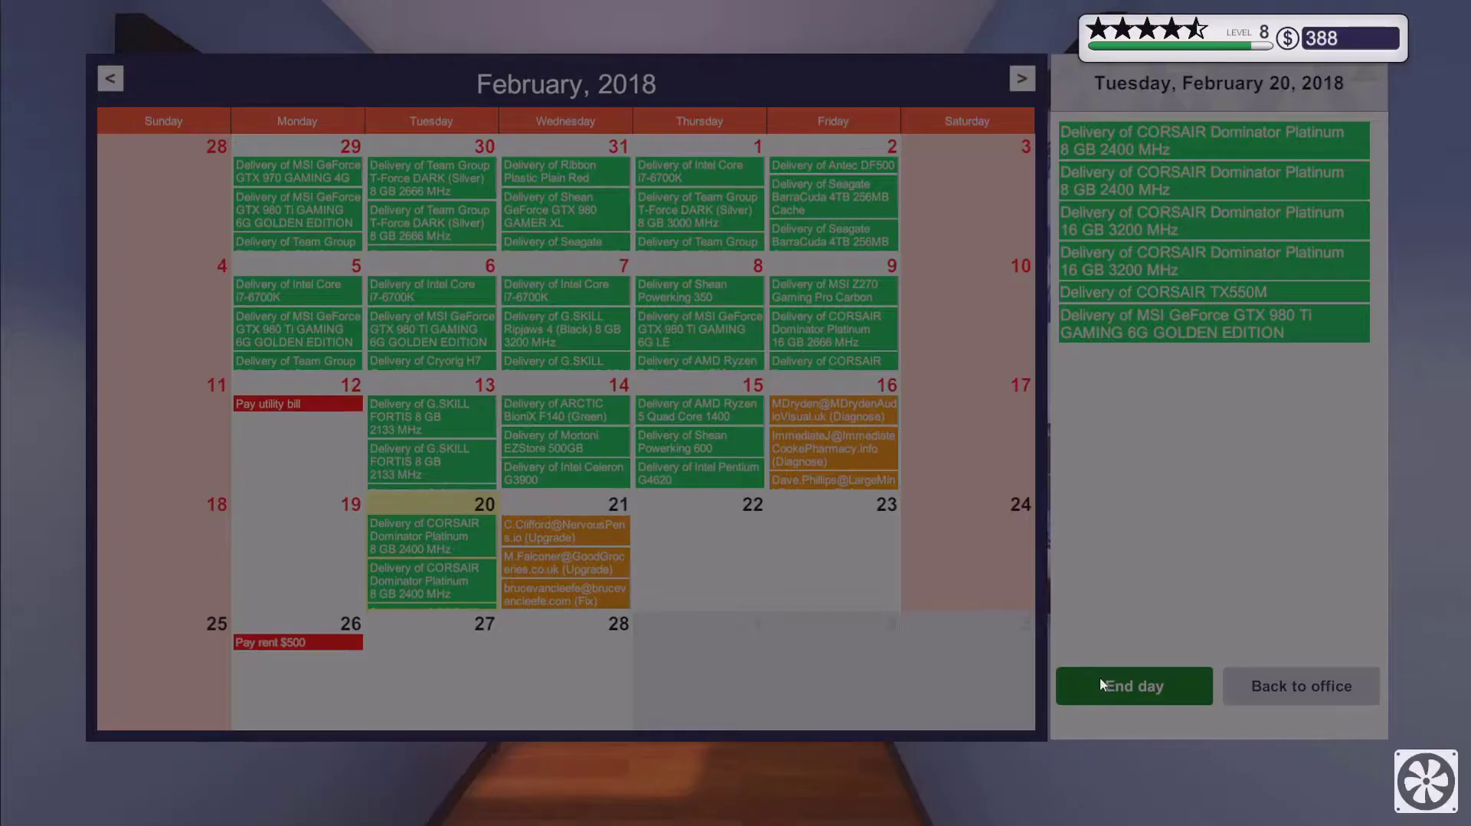
Step: End the day from the calendar and return to the office
click(1300, 687)
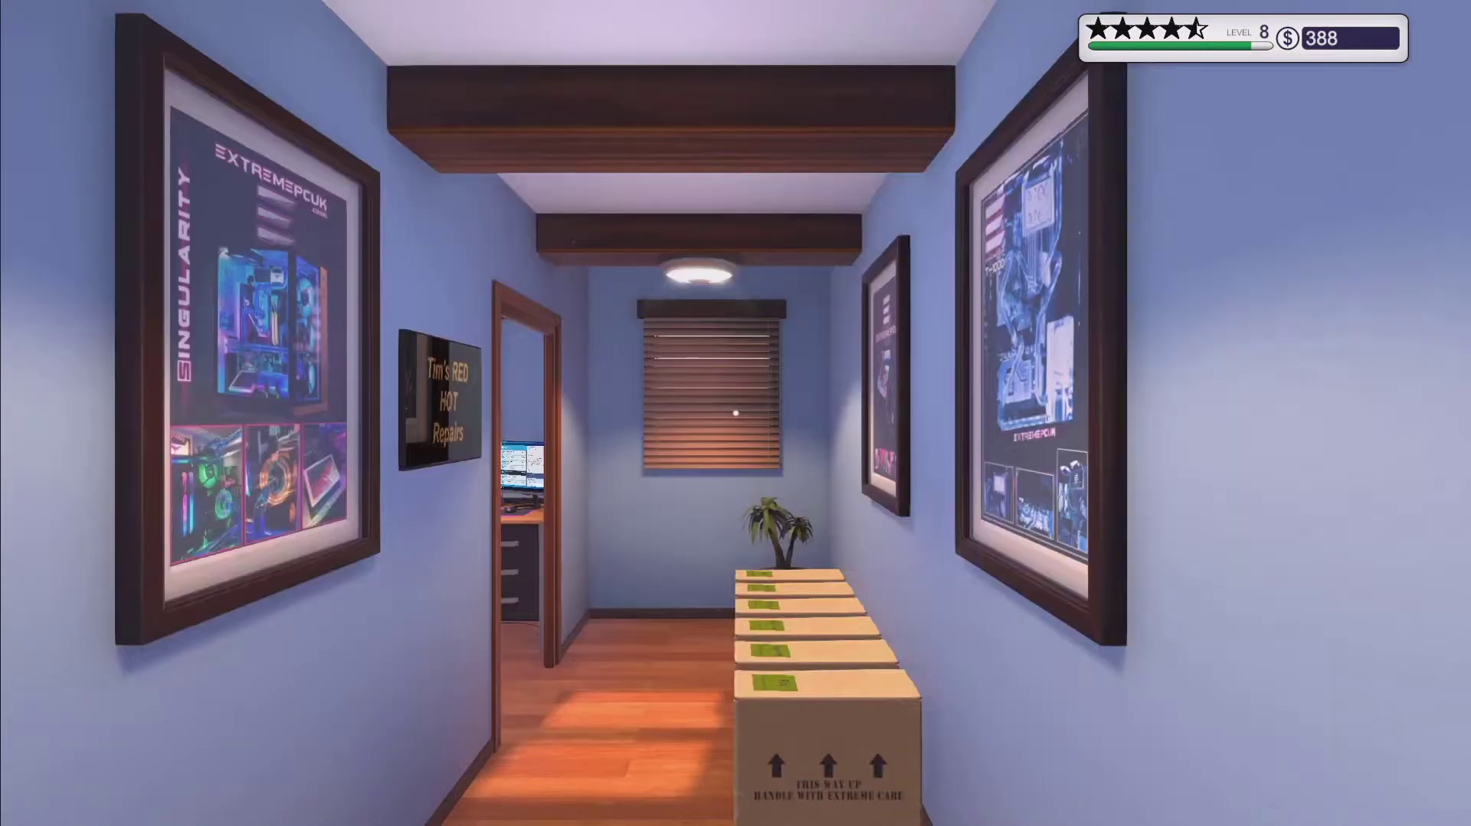
mouse_move(735, 414)
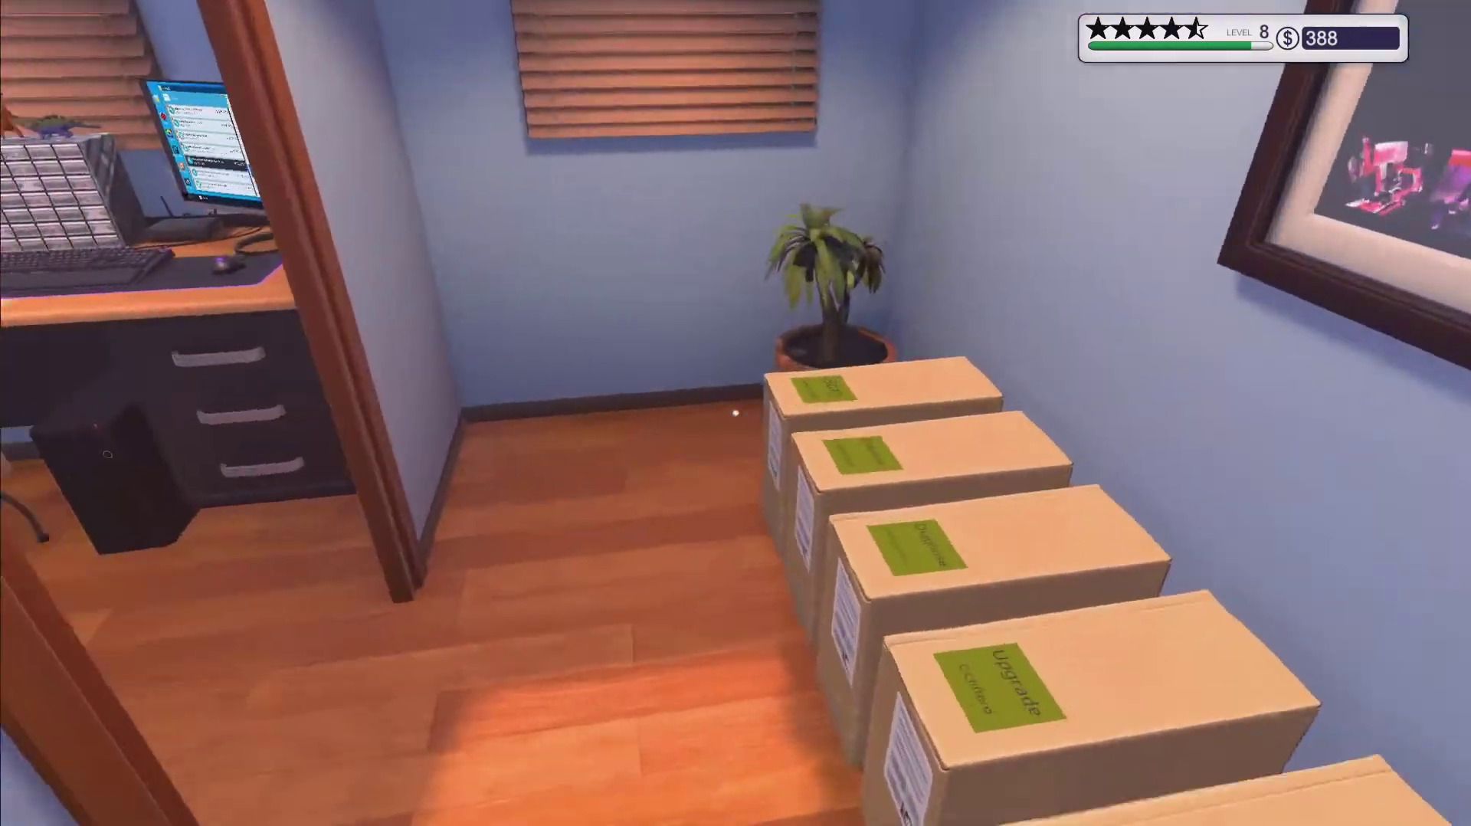
mouse_move(736, 413)
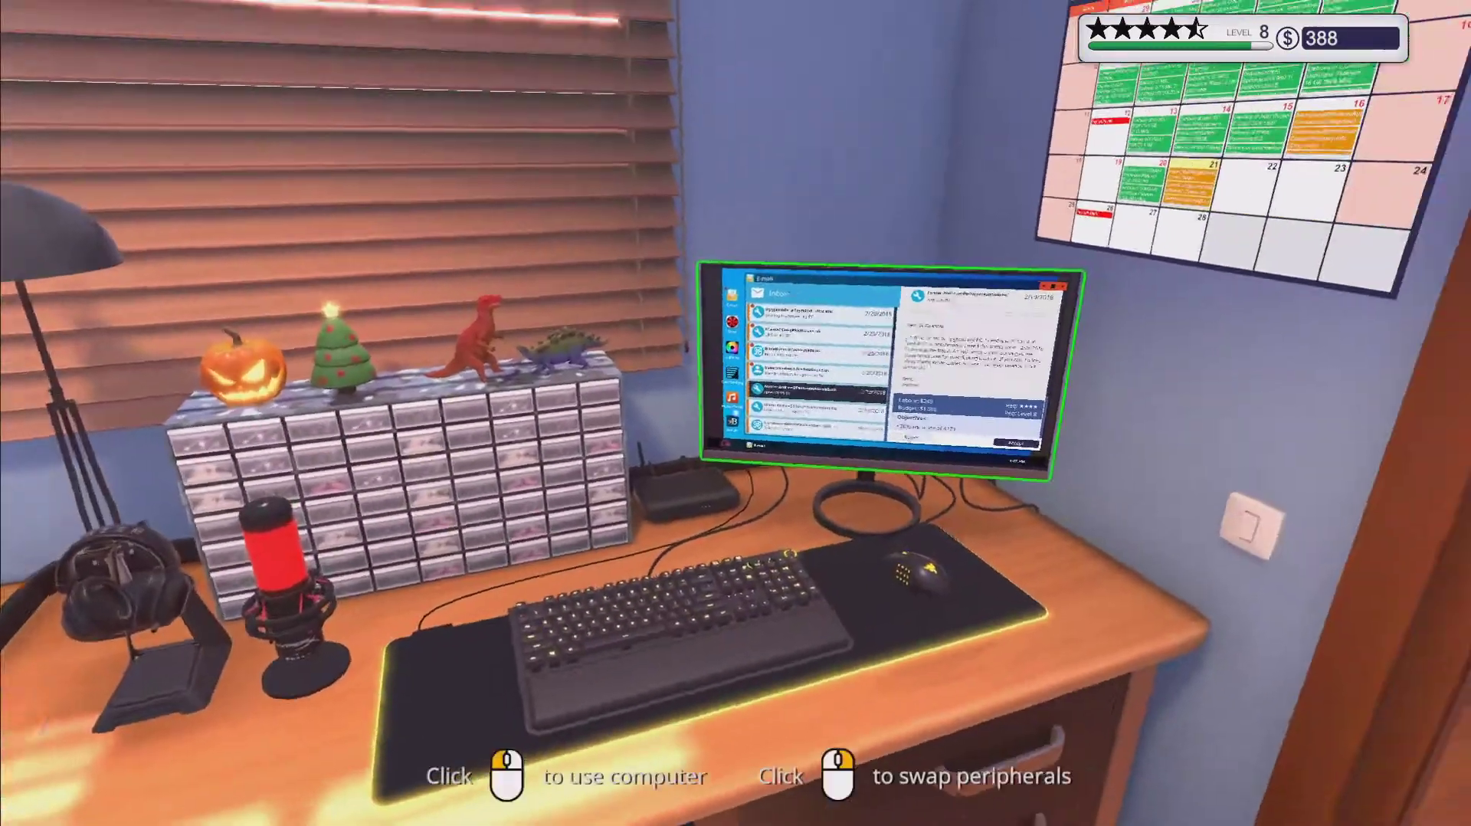
Step: Check the inventory, search the shop for GTX 1060 cards, then view the e-mail repair job
click(872, 375)
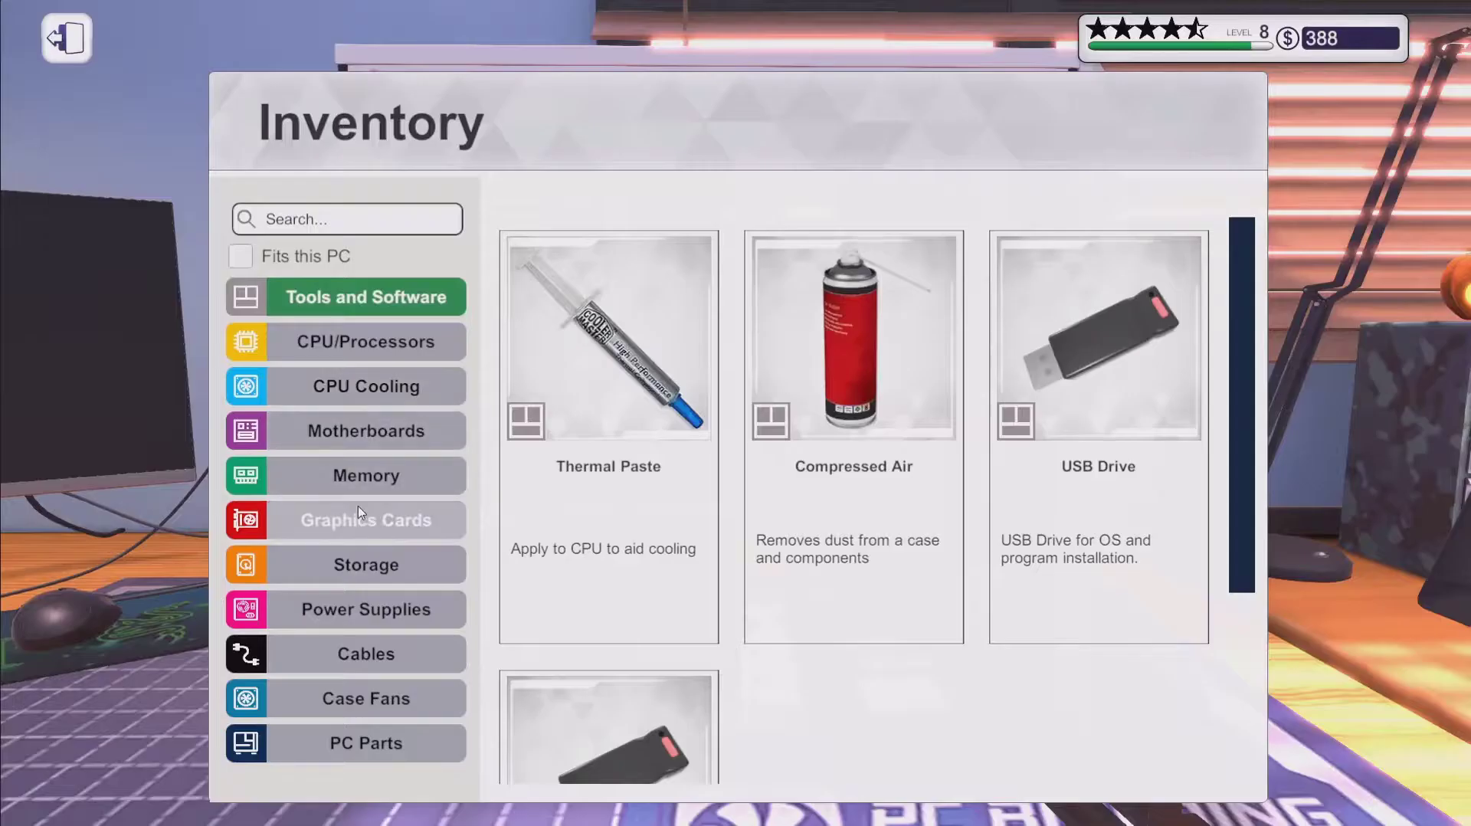
click(365, 564)
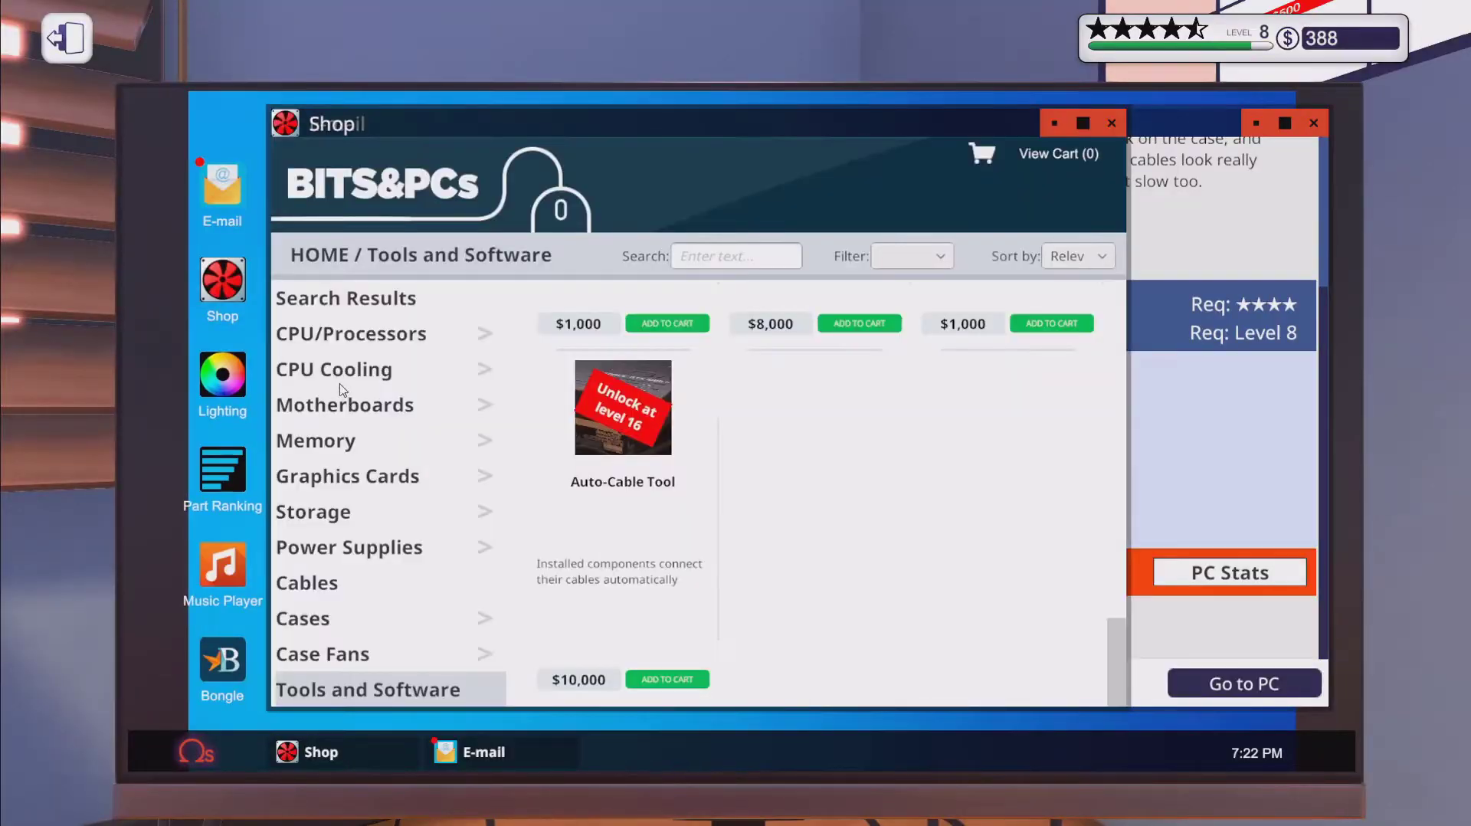
click(348, 477)
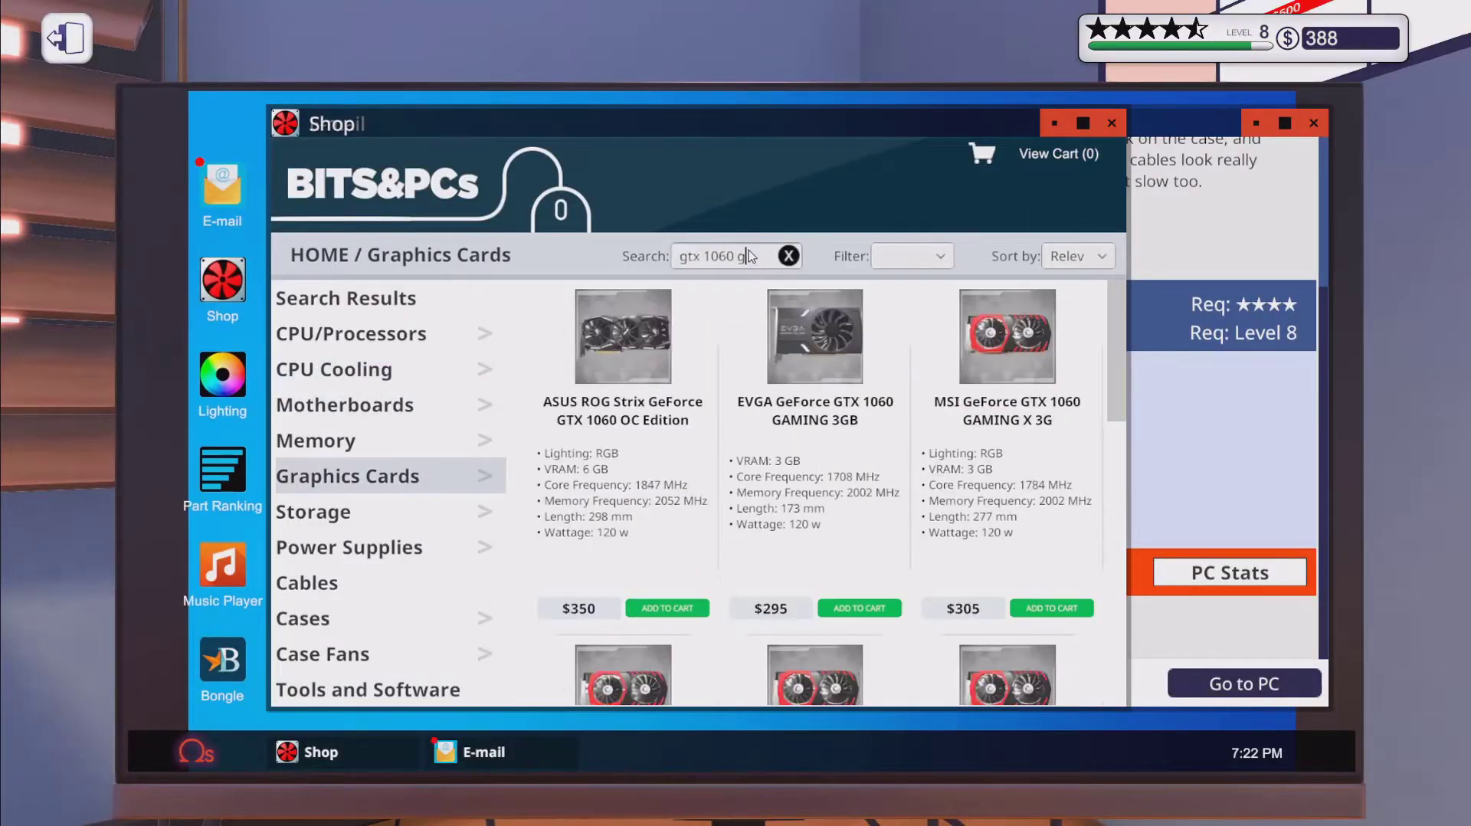
click(481, 751)
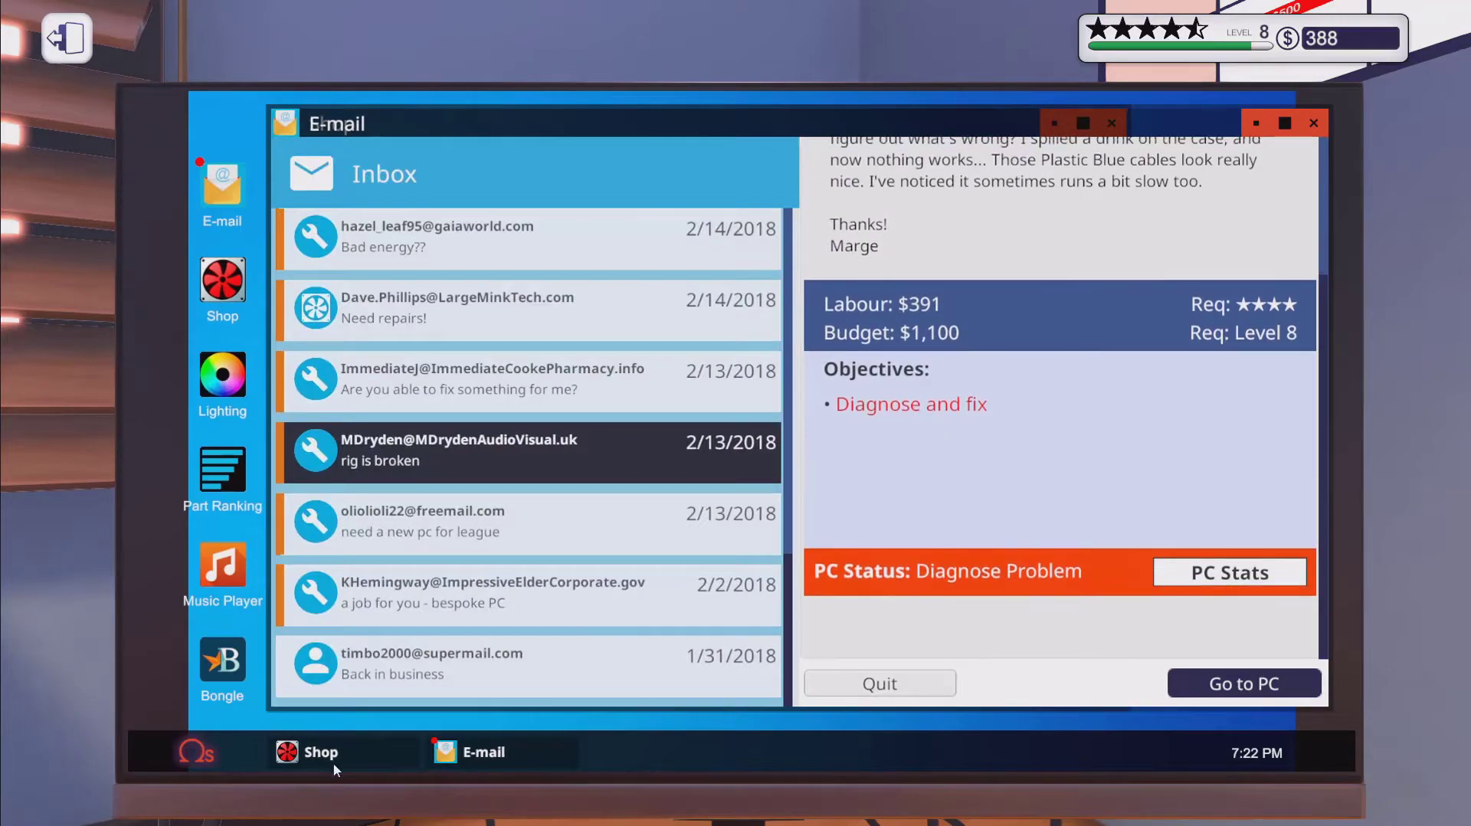
Step: Bring the customer's PC to the workbench and sell the broken MSI GTX 1060 GAMING X+ 6G
click(306, 753)
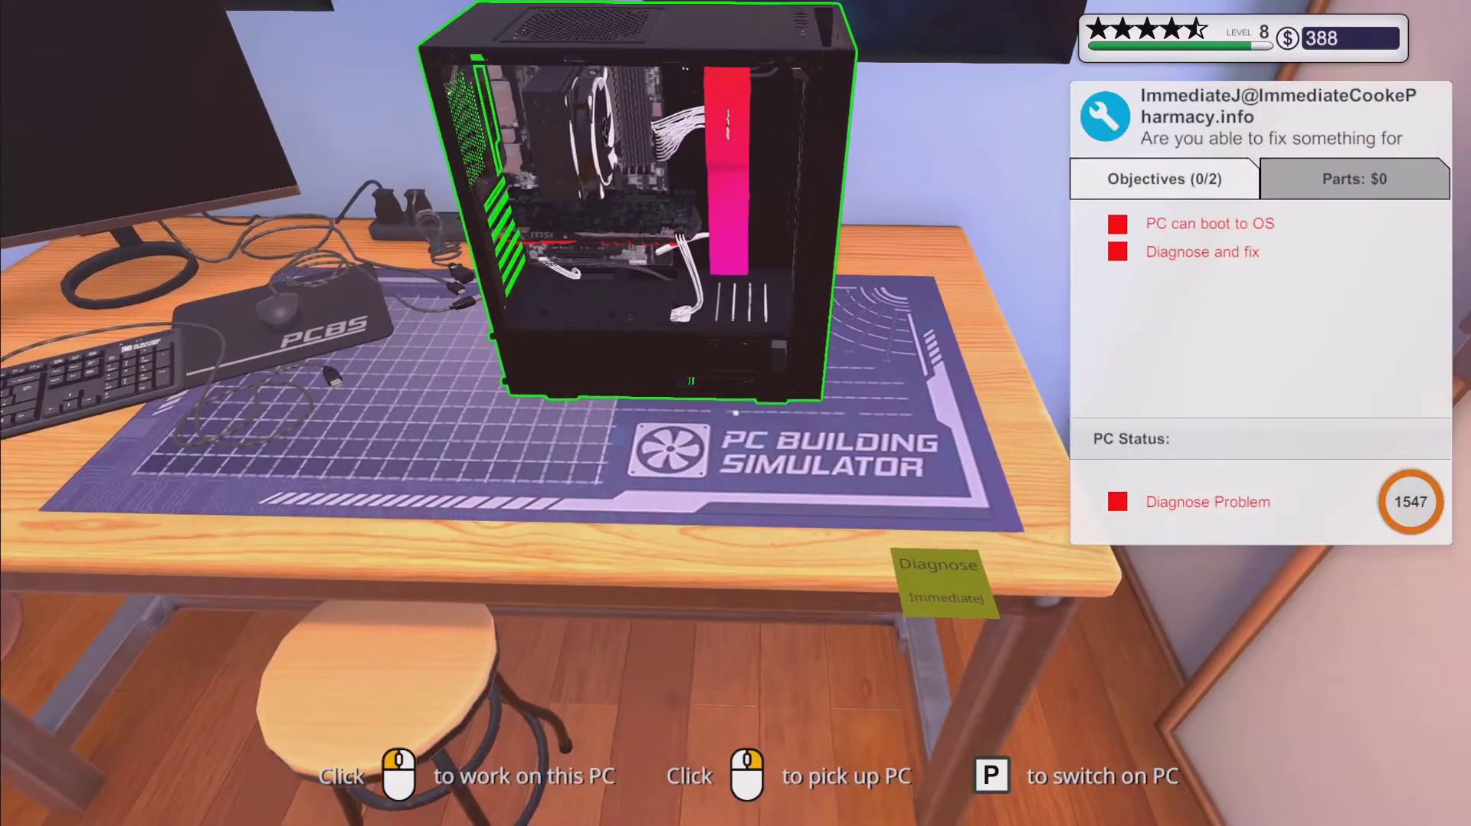
click(640, 207)
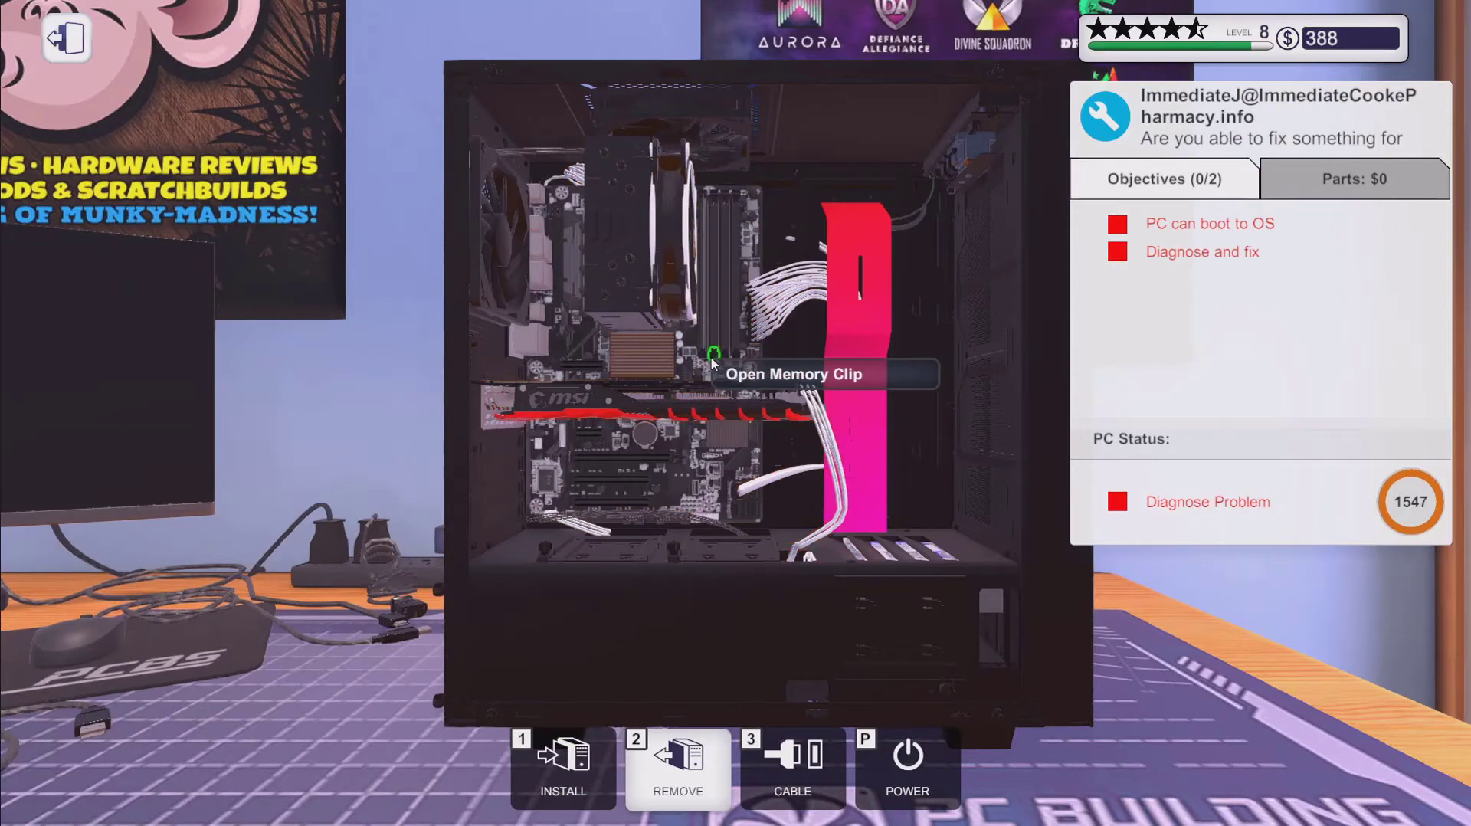
mouse_move(702, 394)
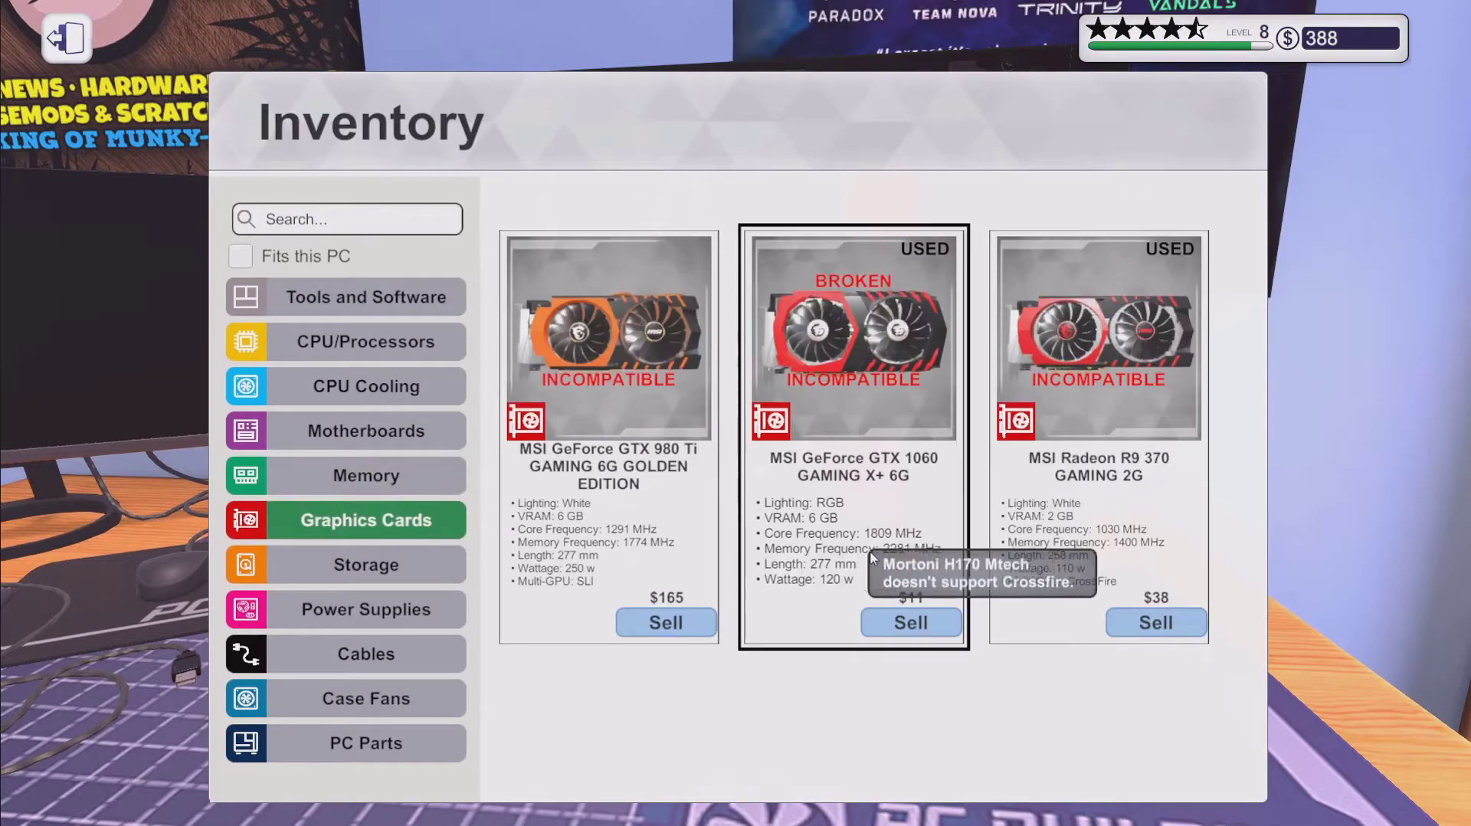
click(909, 622)
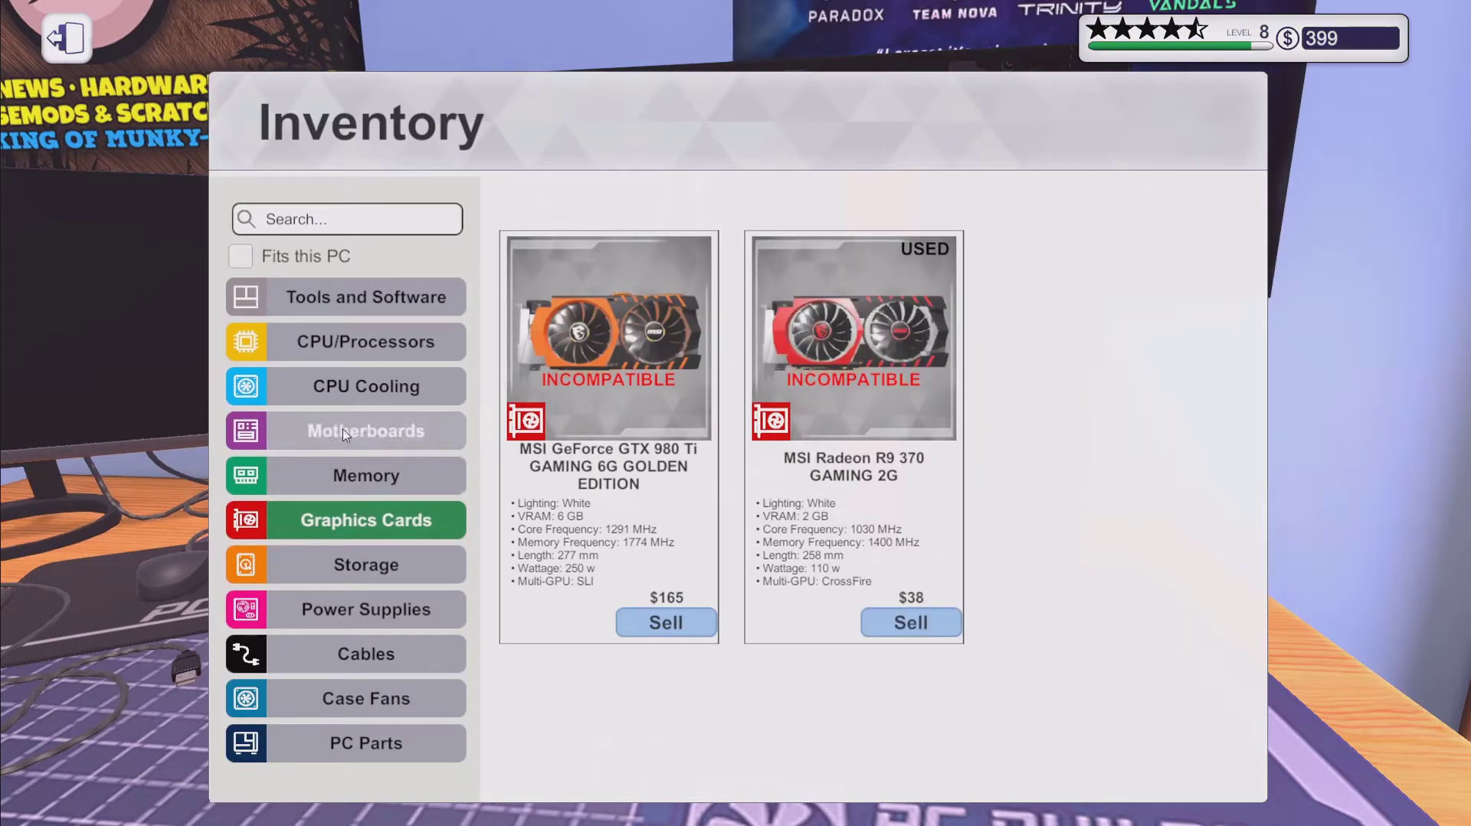
Step: Close the inventory and return to the stripped-down PC on the workbench
click(365, 475)
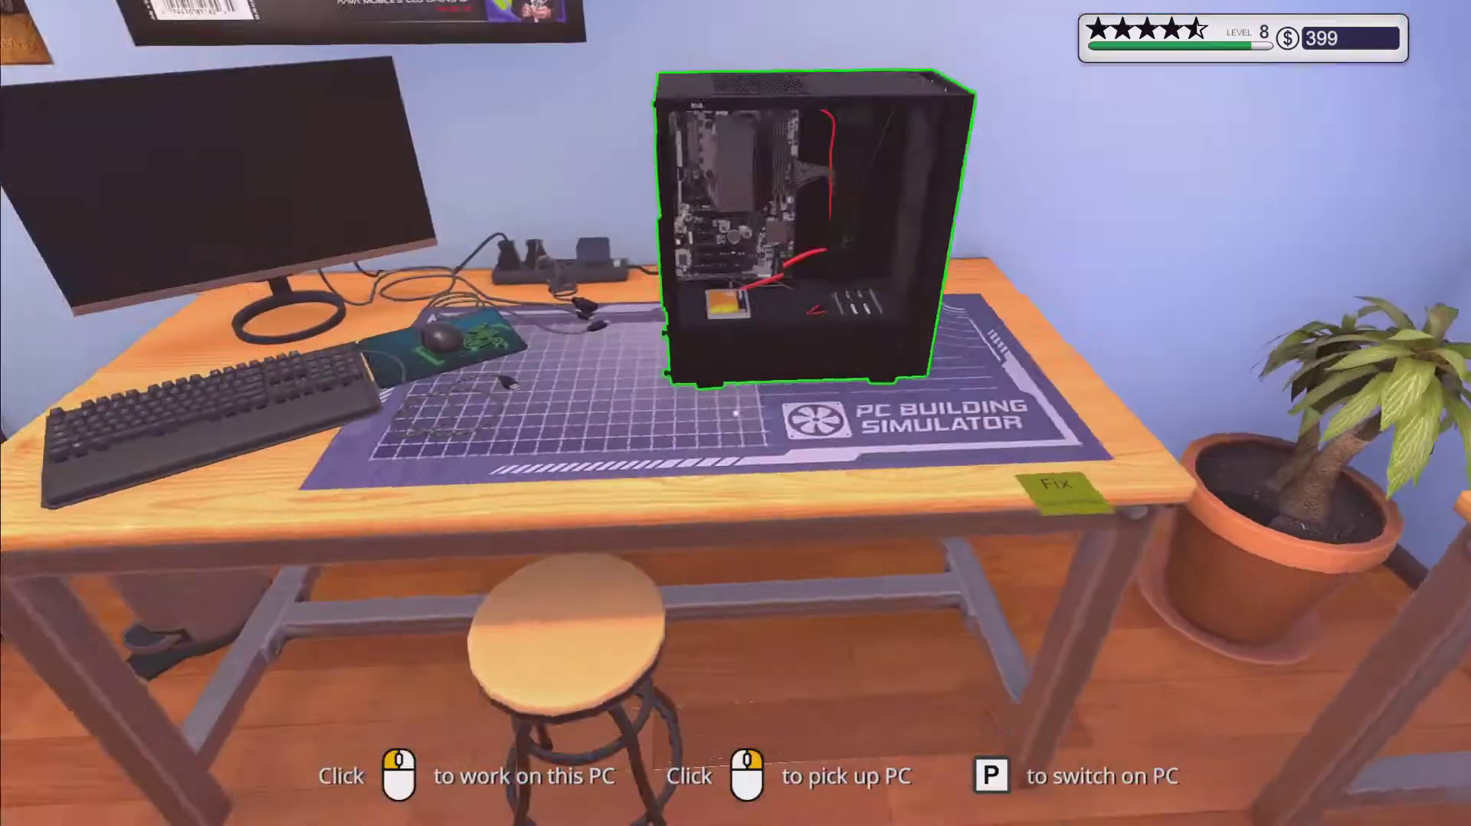
click(797, 234)
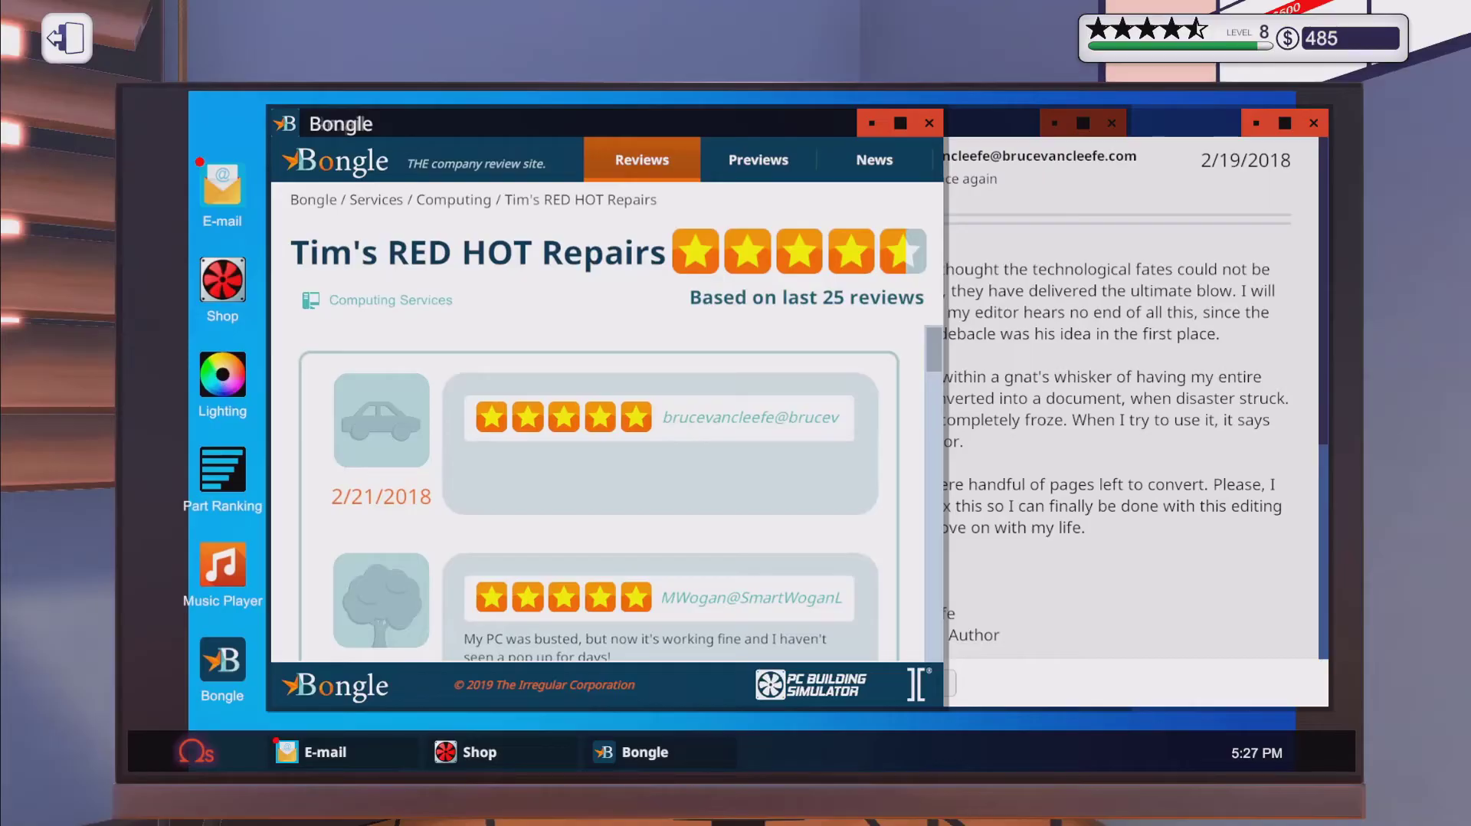
Step: Scroll through Tim's RED HOT Repairs five-star reviews on Bongle
scroll(down, 3)
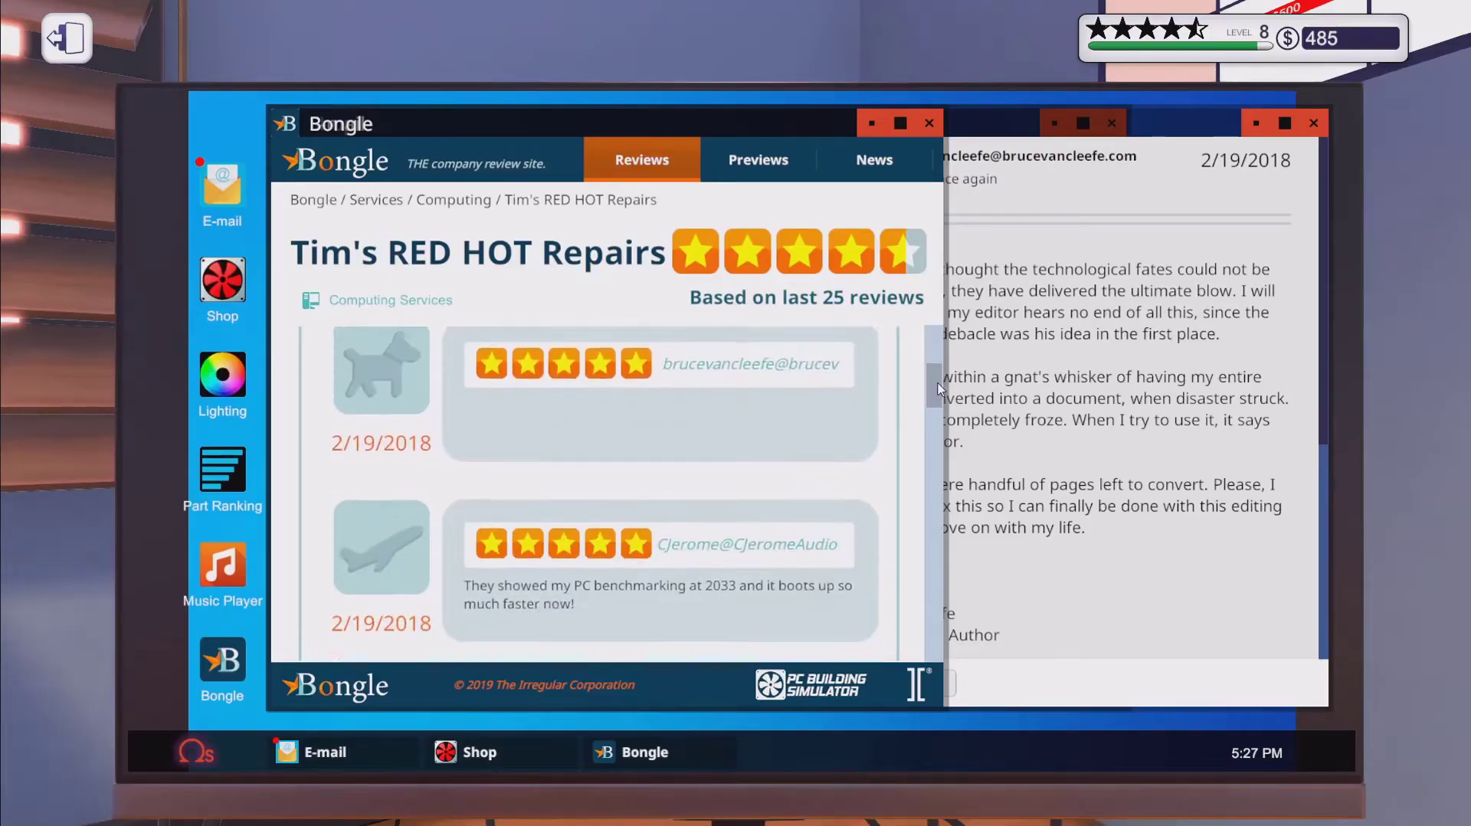
scroll(down, 3)
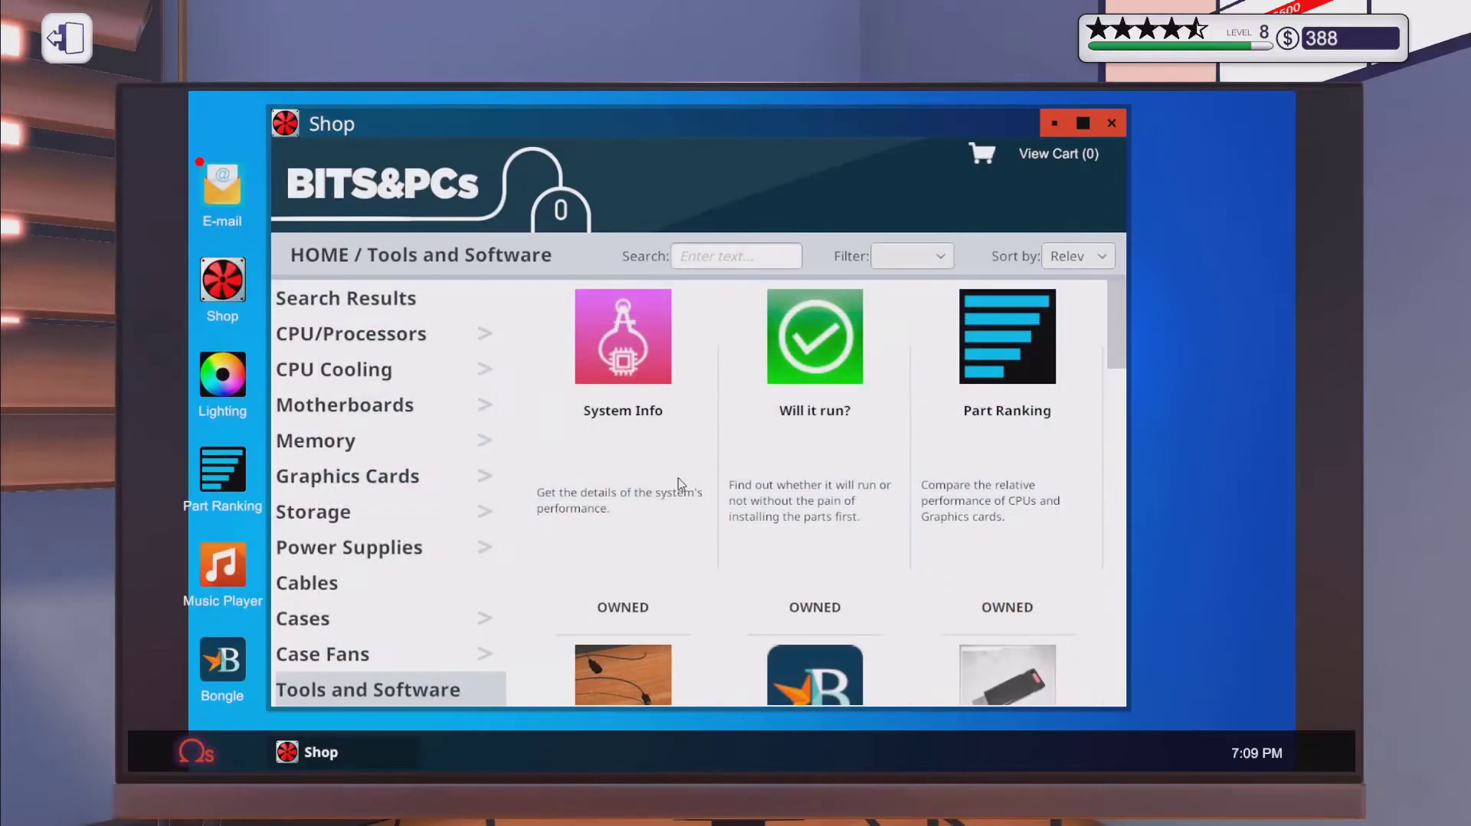
Step: Browse the Tools and Software list, then install Virus Scanner from Add/Remove Programs
scroll(down, 3)
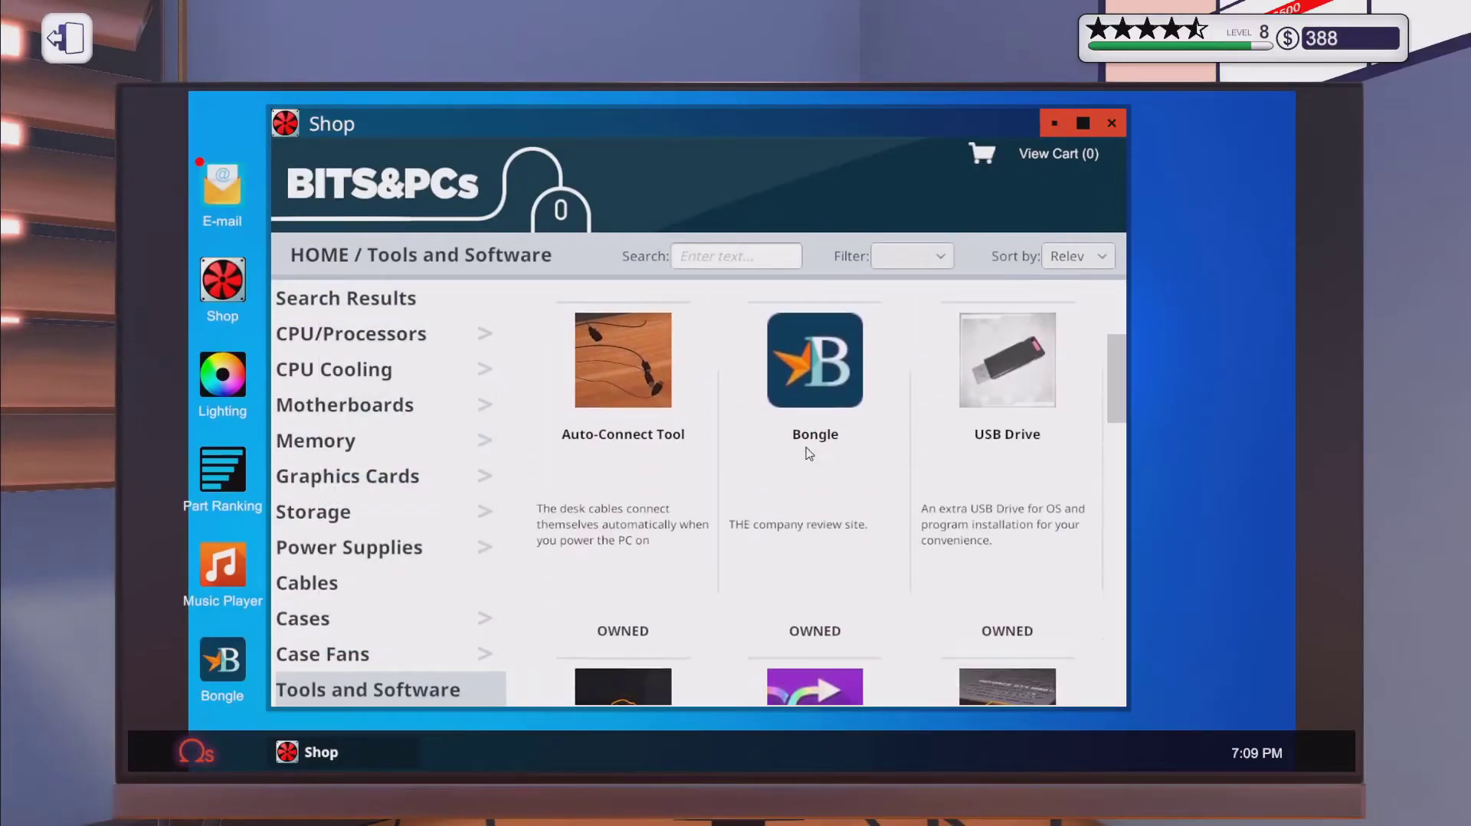
scroll(down, 3)
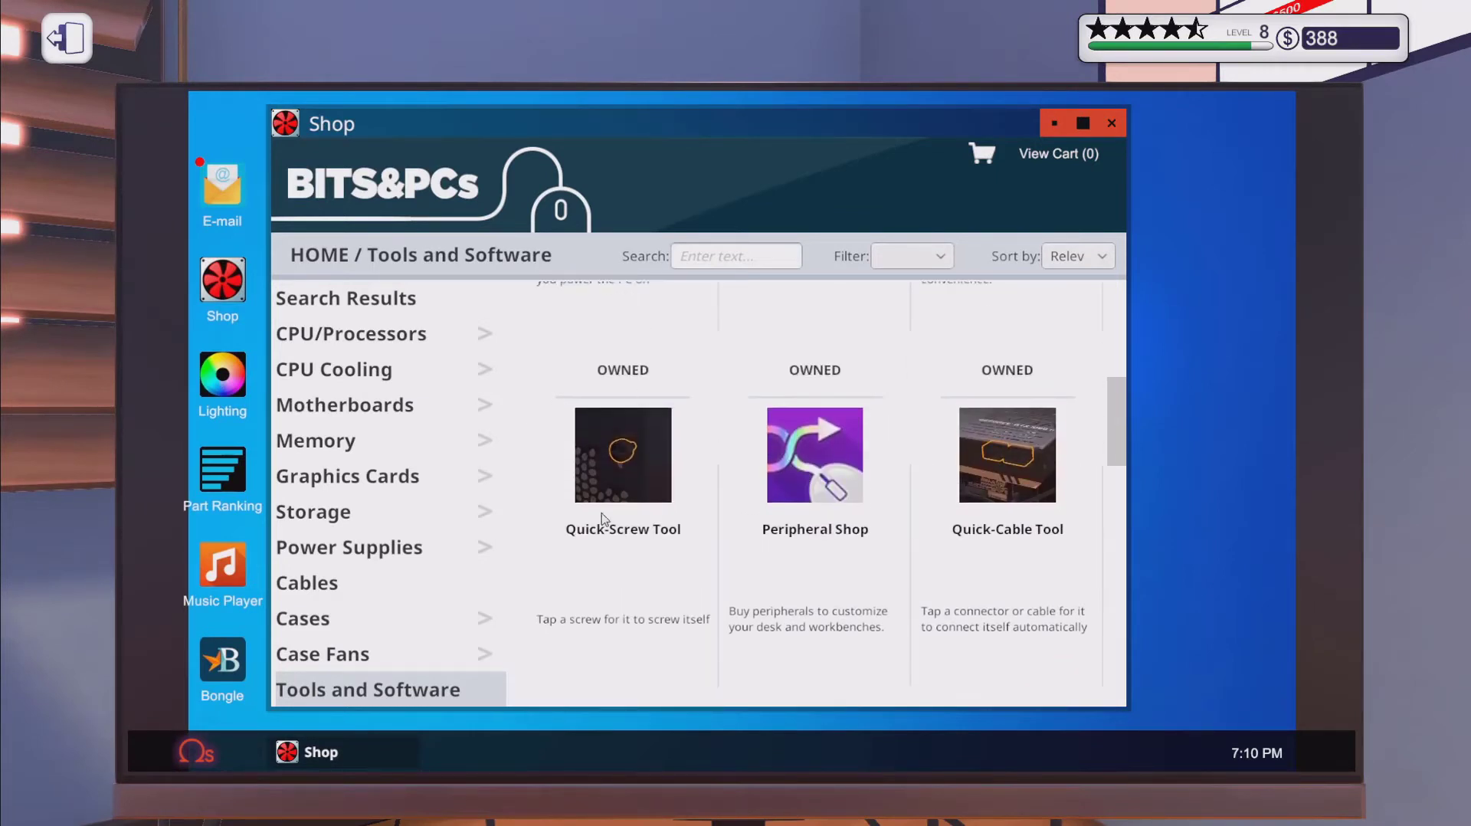
mouse_move(918, 559)
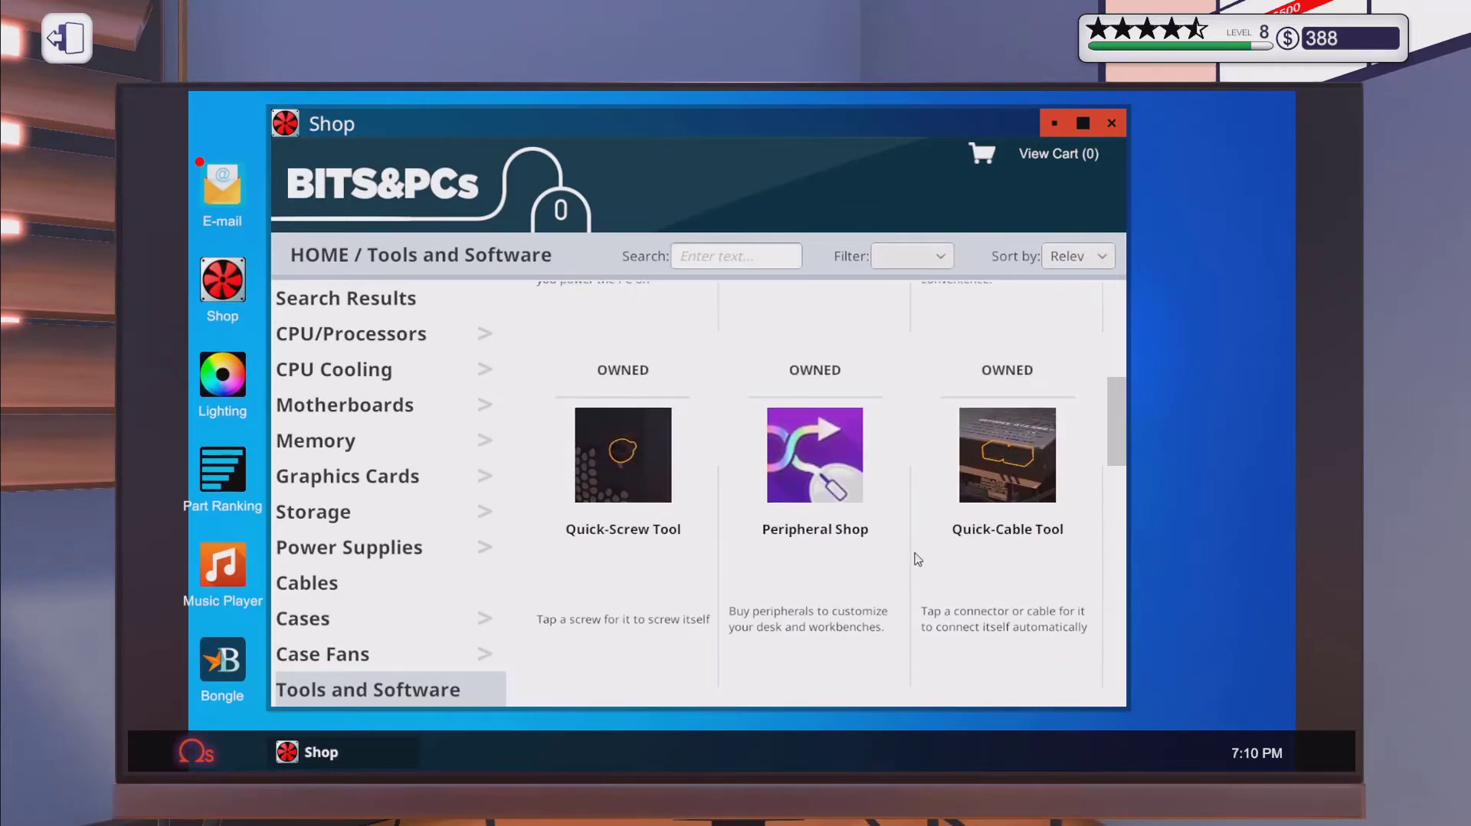
scroll(down, 3)
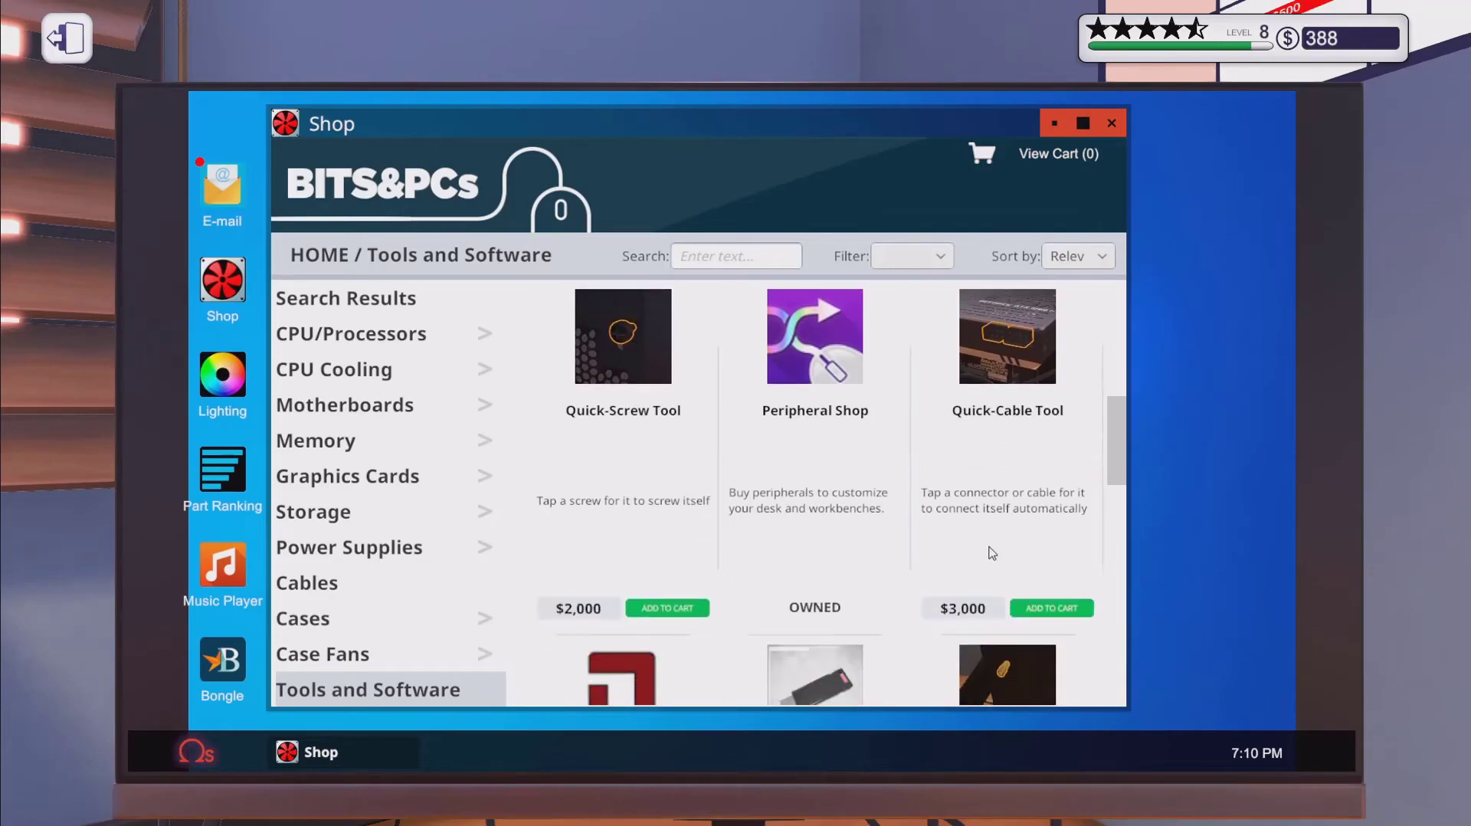
scroll(down, 3)
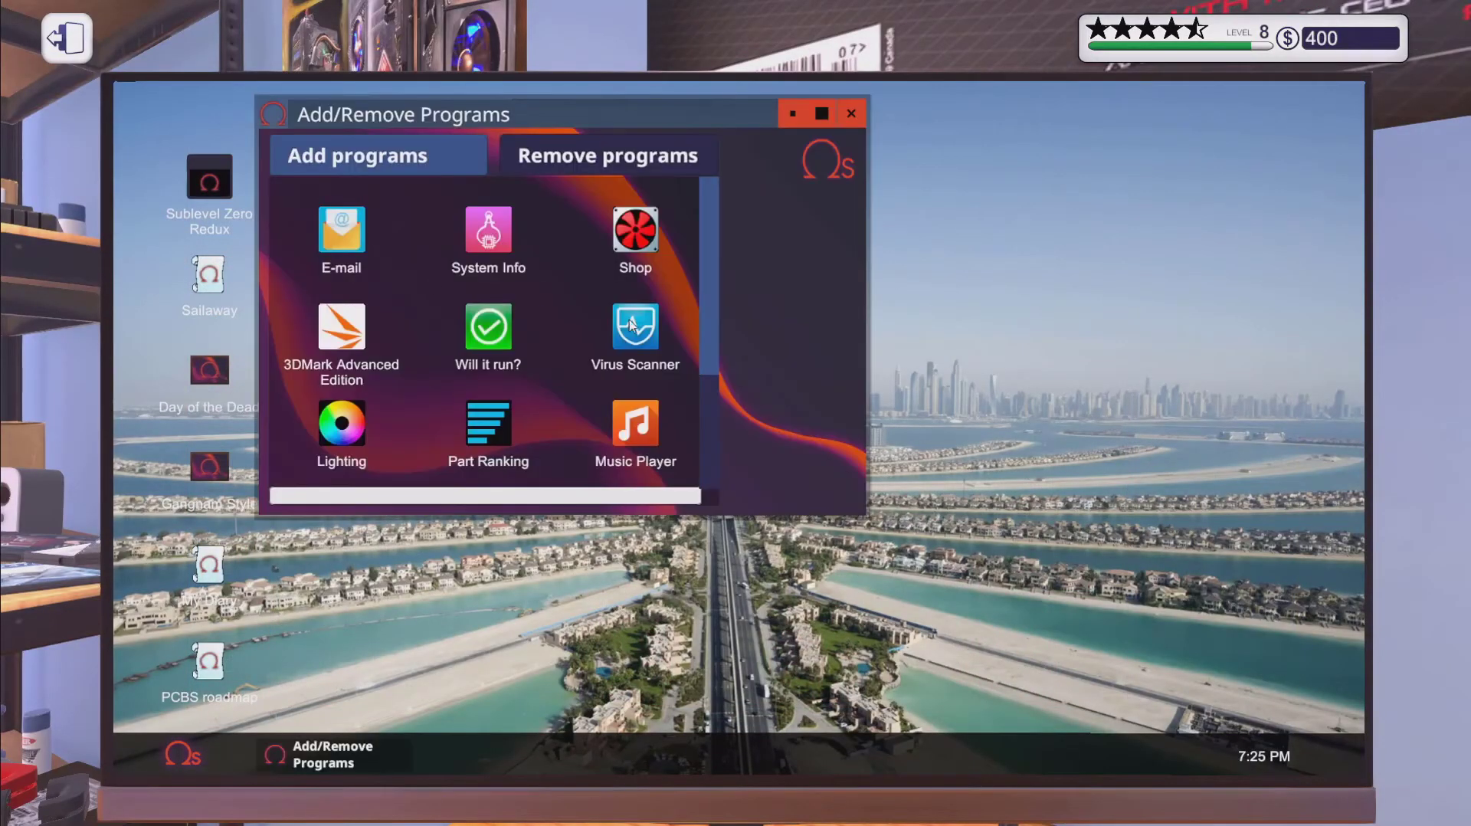
click(634, 328)
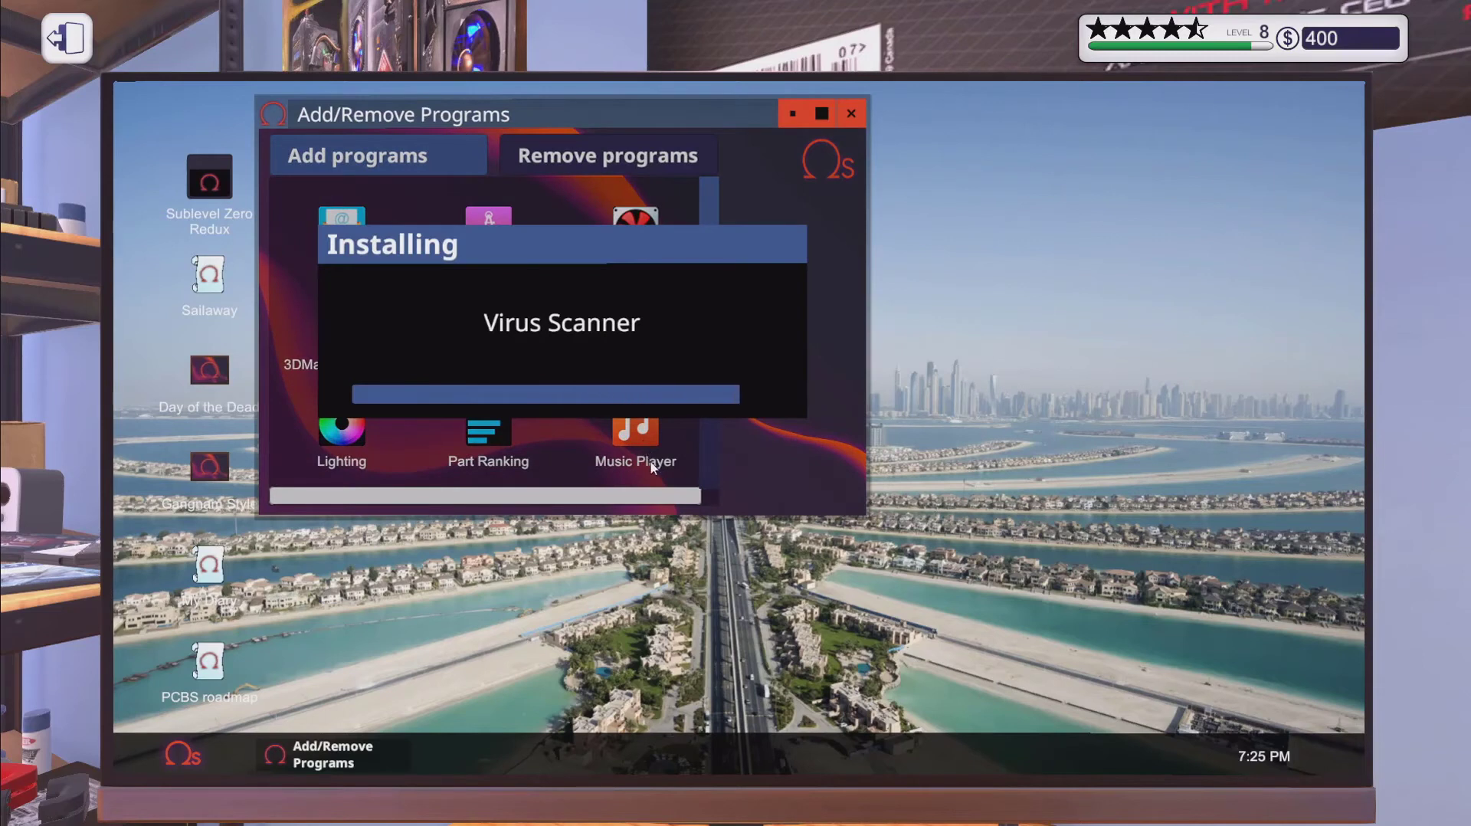